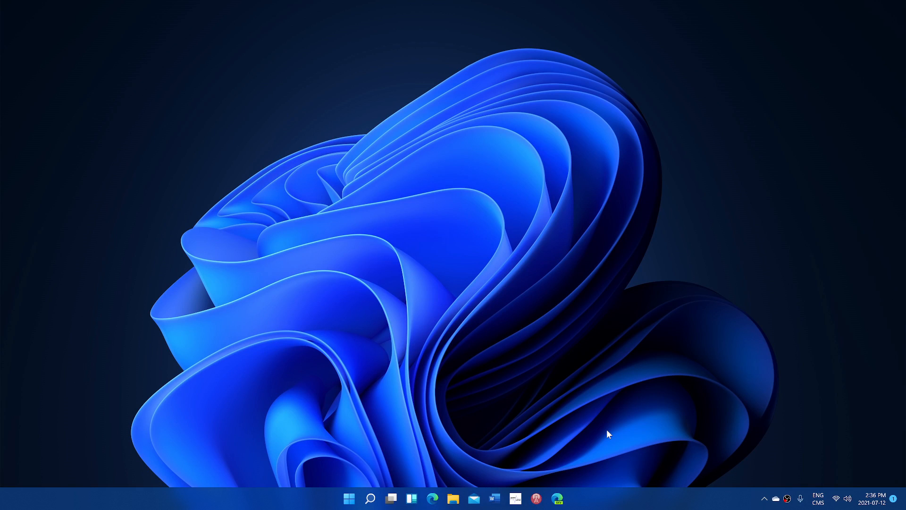
mouse_move(550, 432)
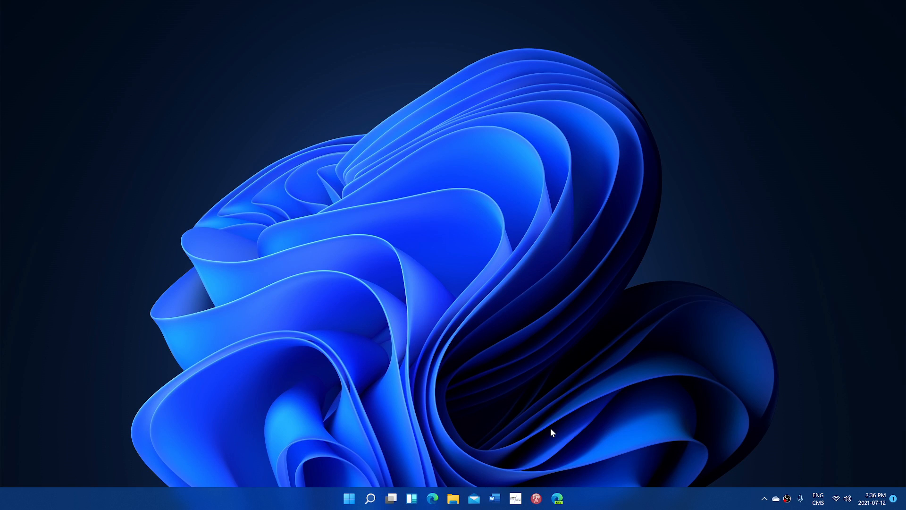
mouse_move(405, 434)
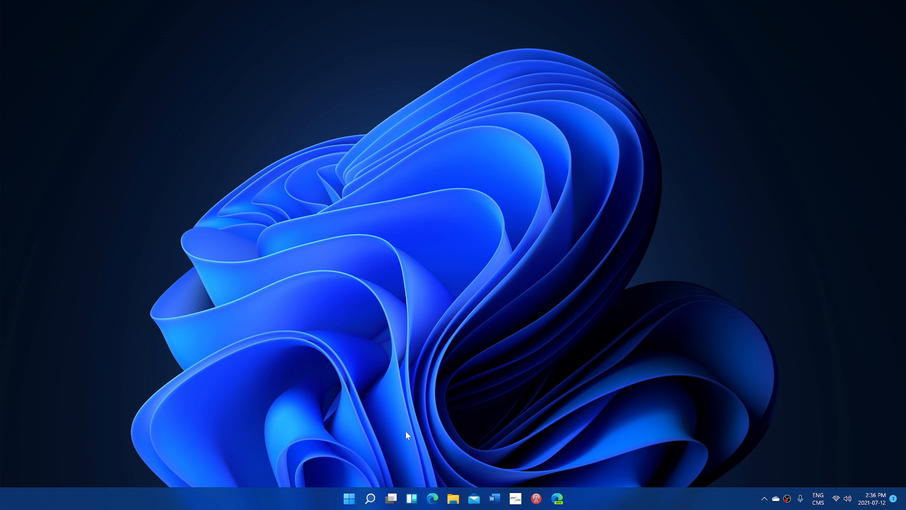
mouse_move(412, 456)
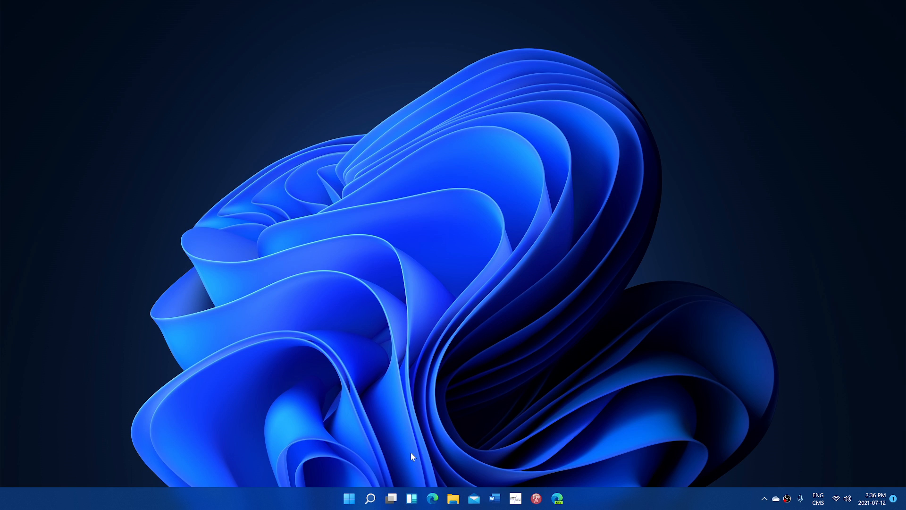
Bring up the taskbar Search flyout listing winver, Feedback Hub and OBS Studio (64bit)
click(370, 498)
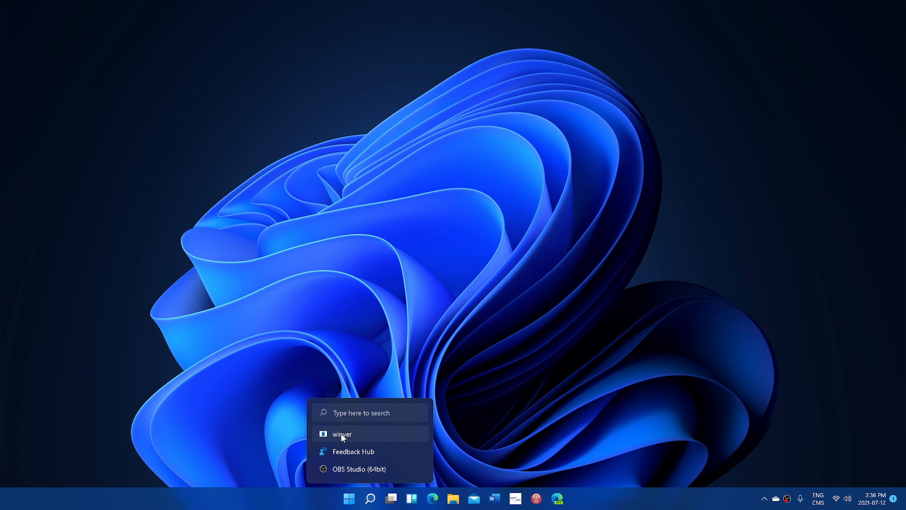
Launch Feedback Hub from recent searches, then close it to return to the desktop
click(353, 451)
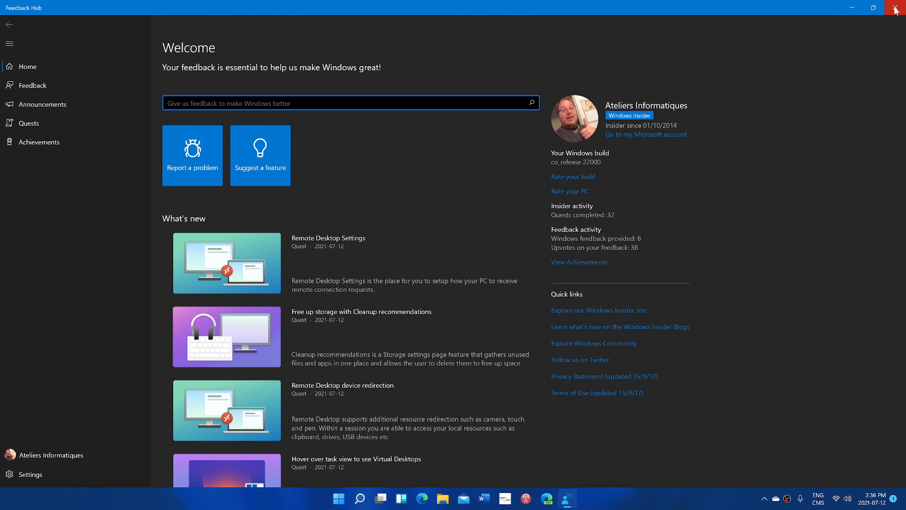
click(899, 8)
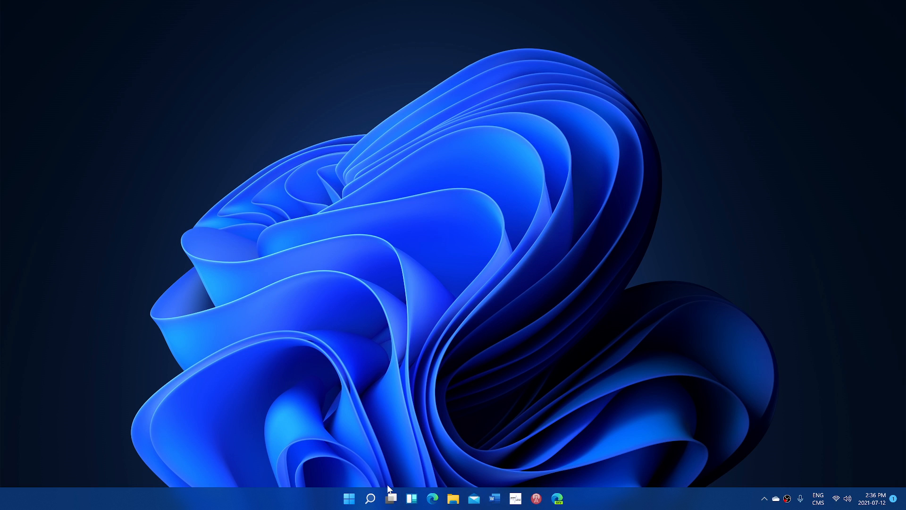
mouse_move(370, 498)
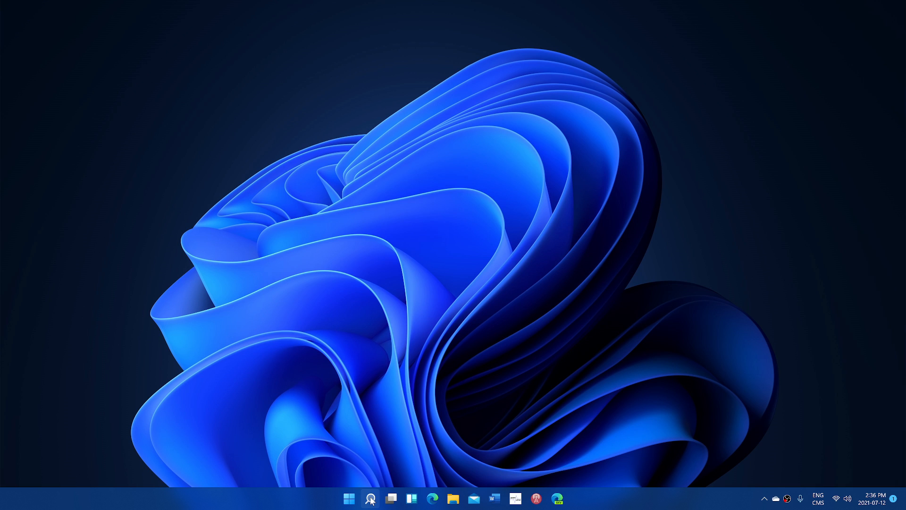
click(370, 498)
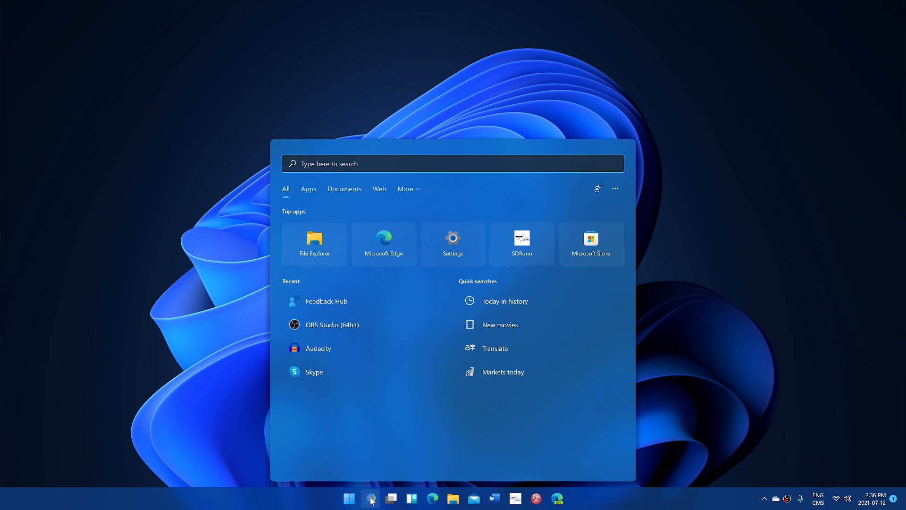
text(winver)
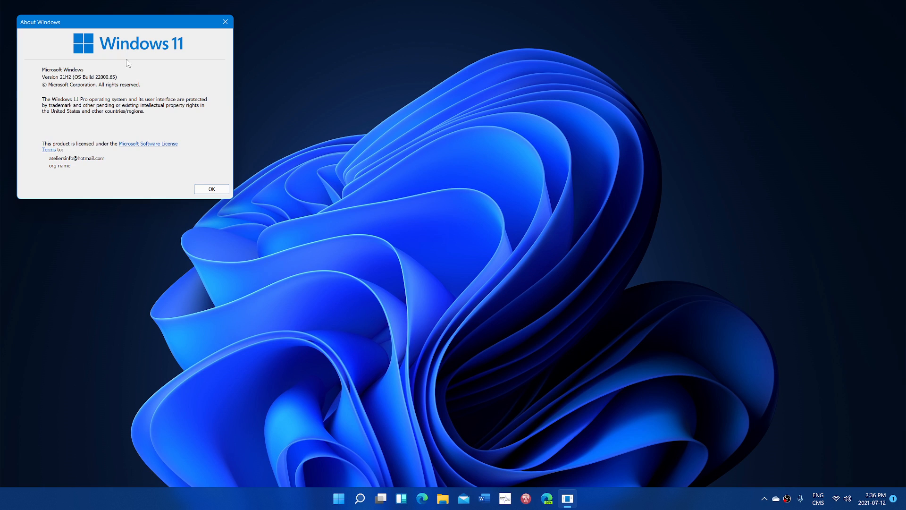
mouse_move(207, 31)
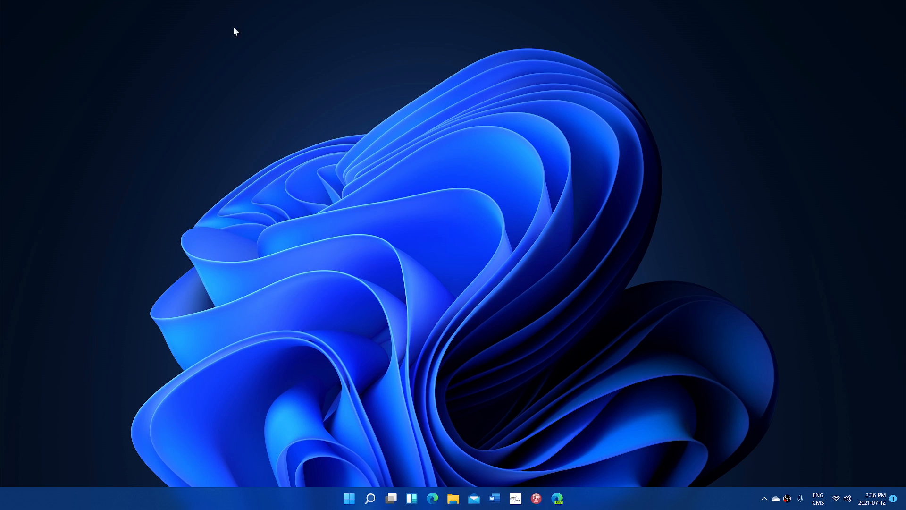
mouse_move(601, 370)
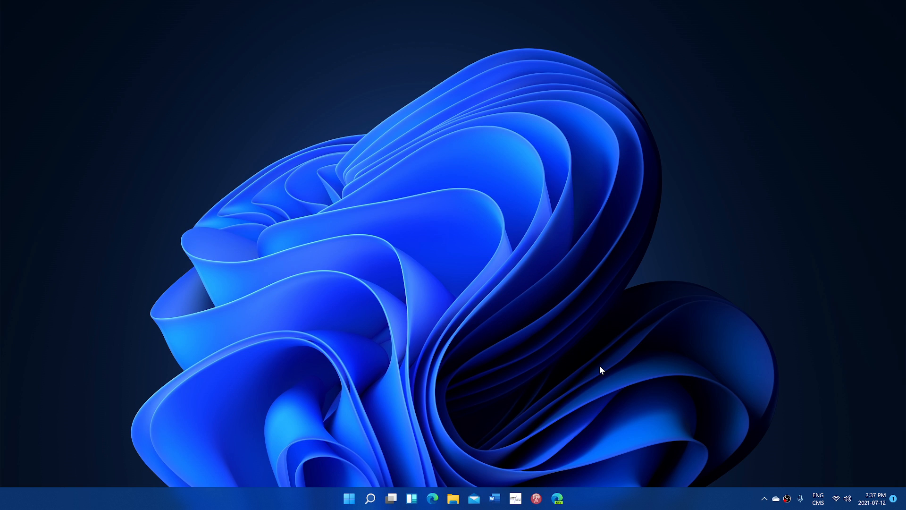
mouse_move(356, 487)
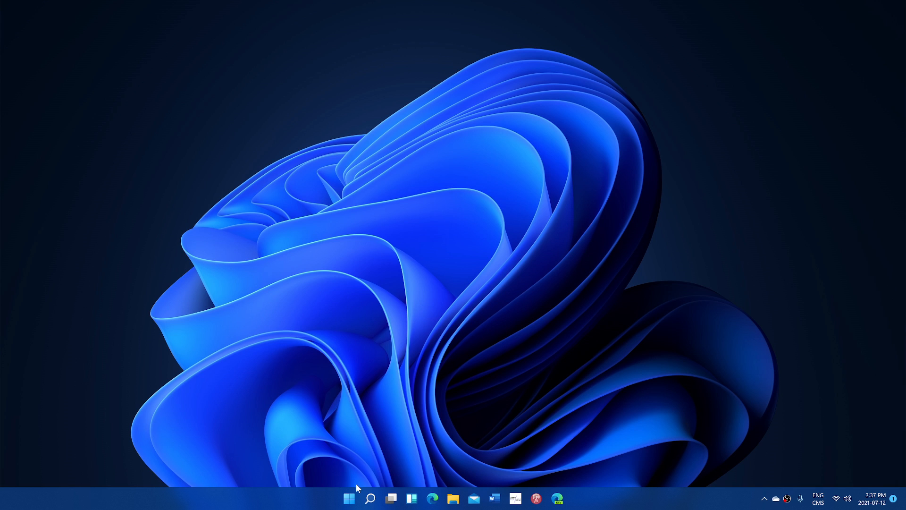
Launch File Explorer and show This PC with Local Disk (C:) and USB Drive (D:)
click(348, 498)
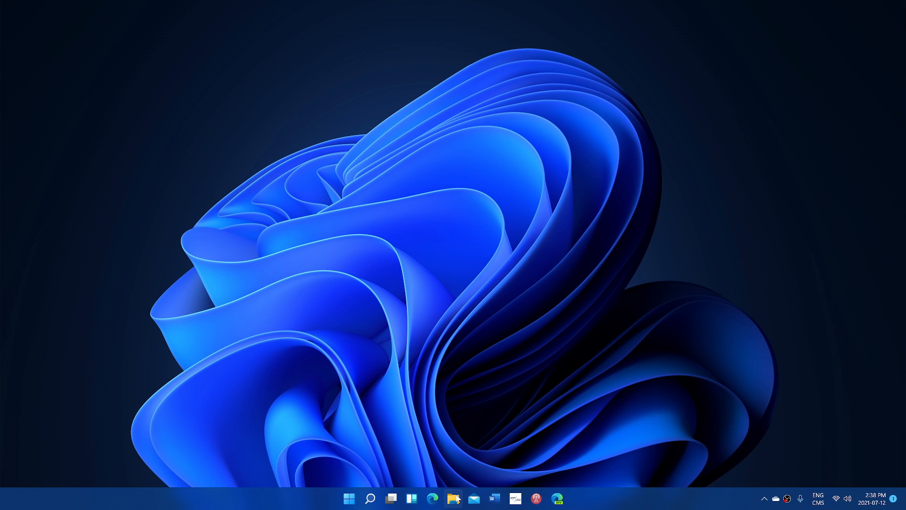
click(454, 498)
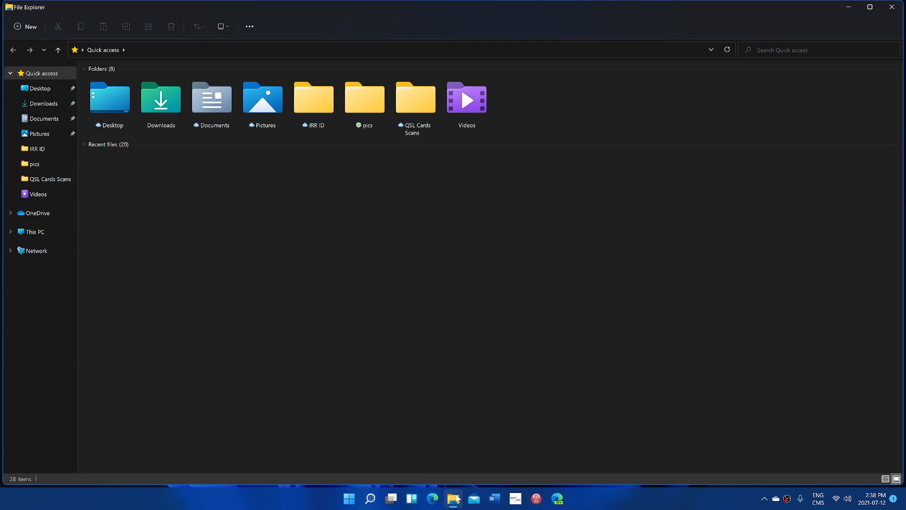
mouse_move(36, 232)
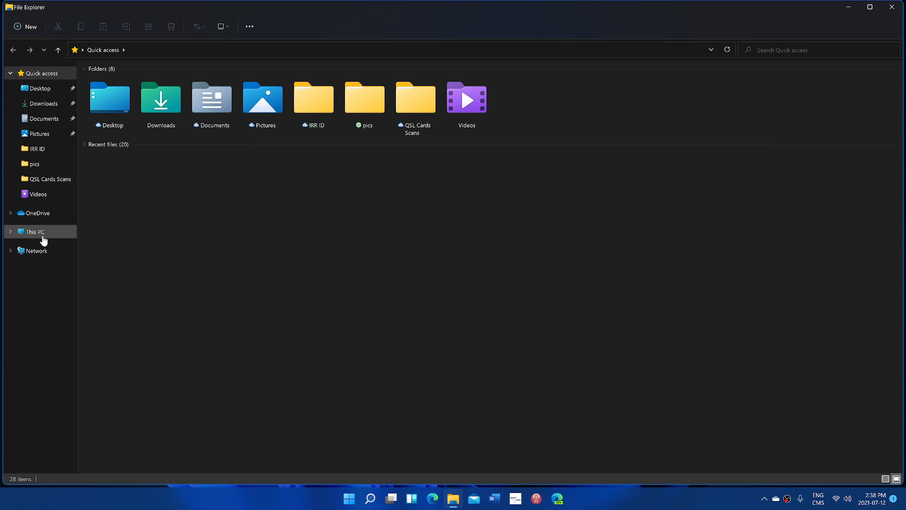
click(35, 232)
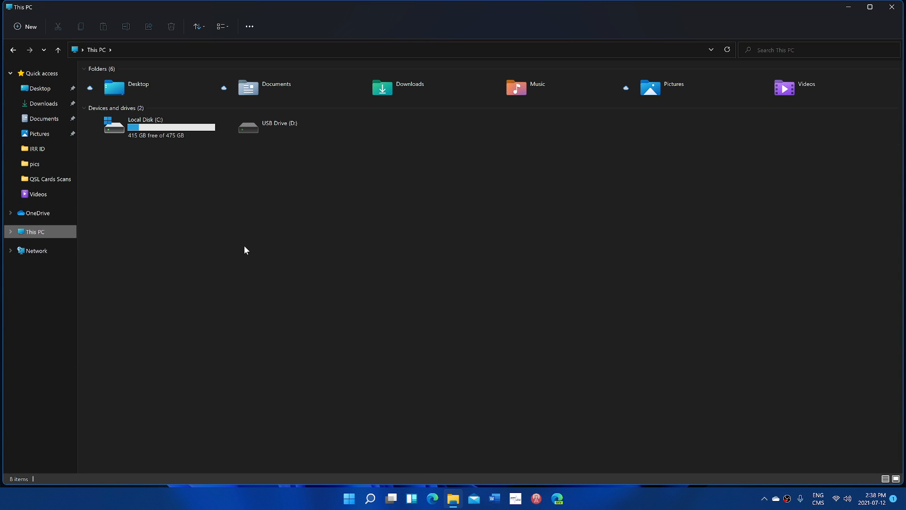
Browse into Local Disk (C:) and select Program Files (x86) beside Program Files
double_click(145, 118)
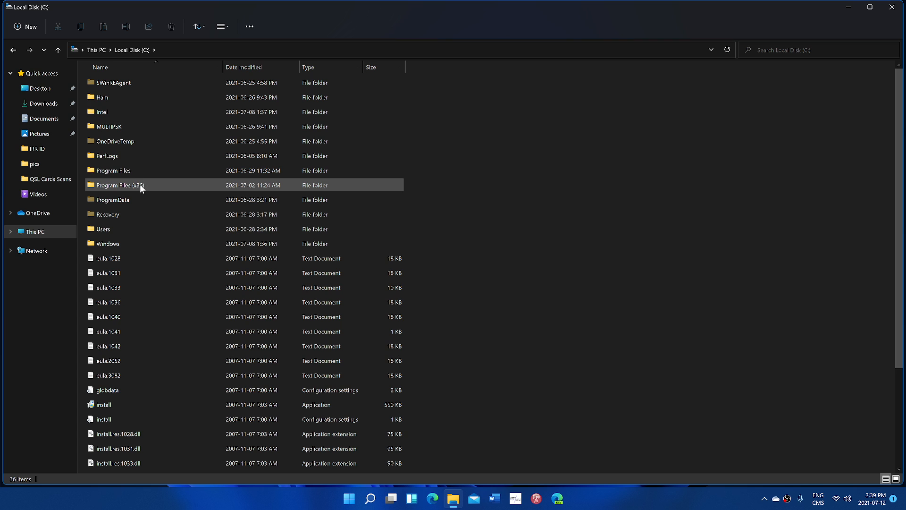
mouse_move(136, 169)
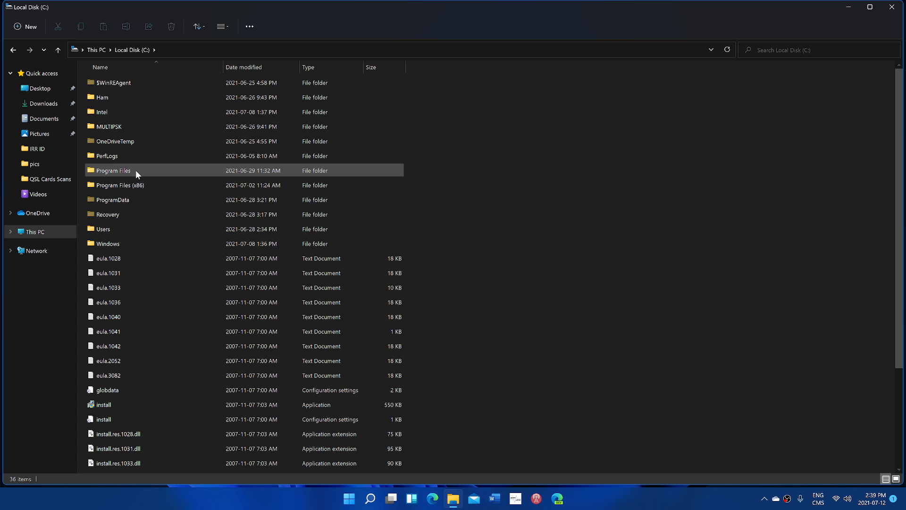
mouse_move(113, 170)
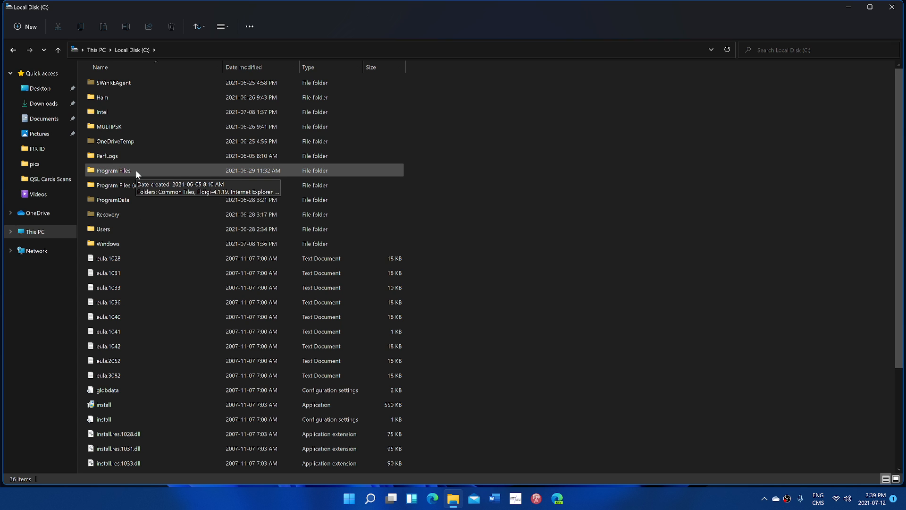
mouse_move(139, 185)
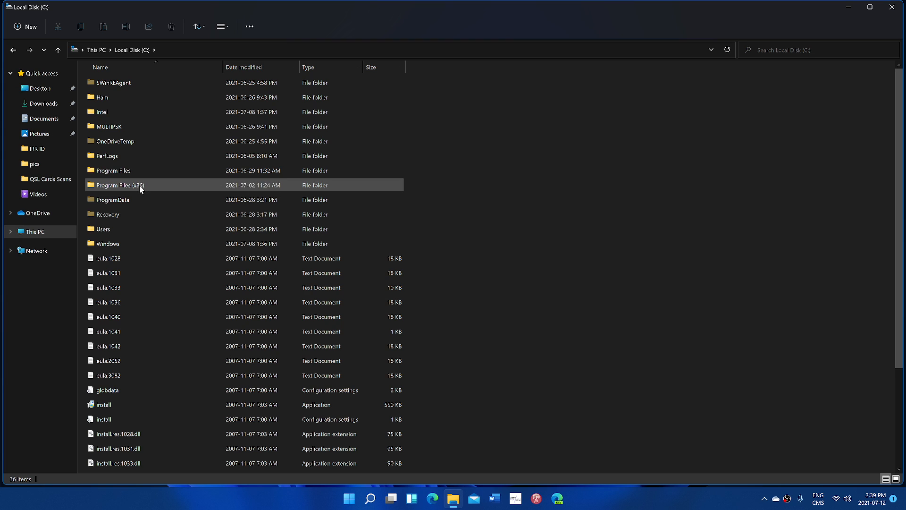
mouse_move(122, 185)
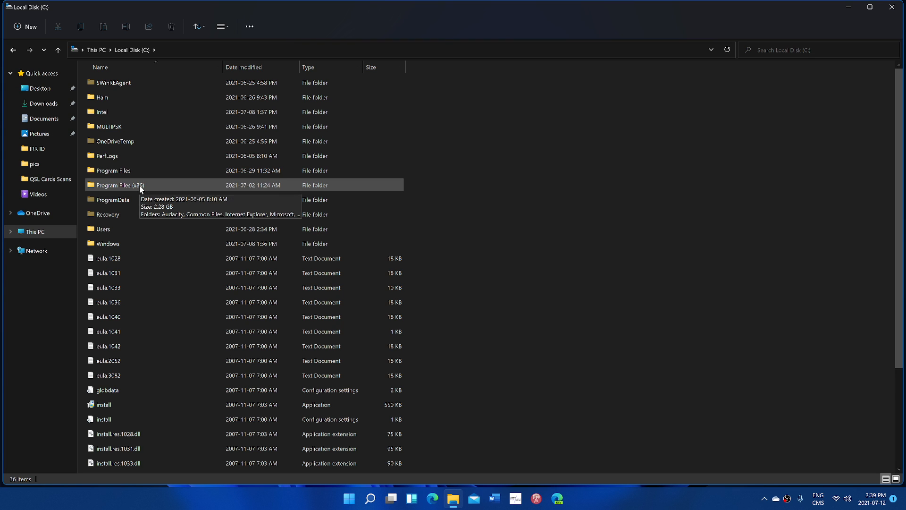
click(122, 184)
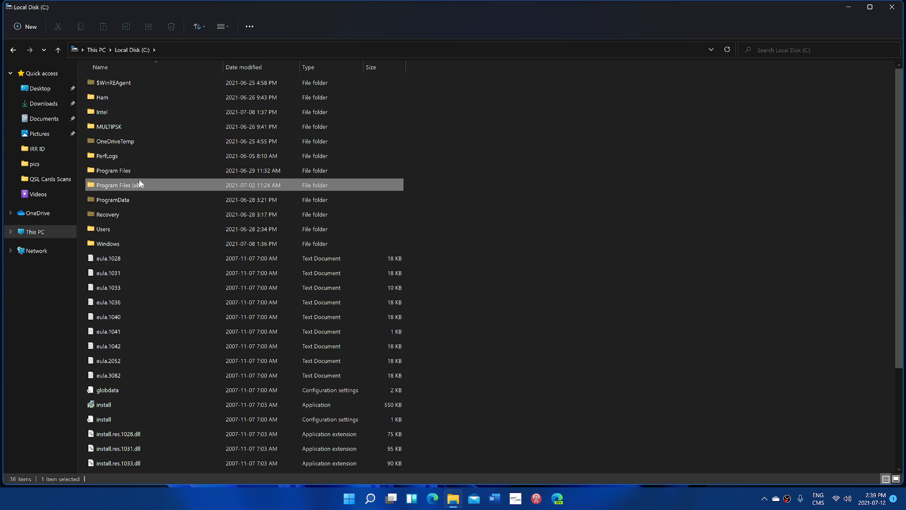
mouse_move(804, 6)
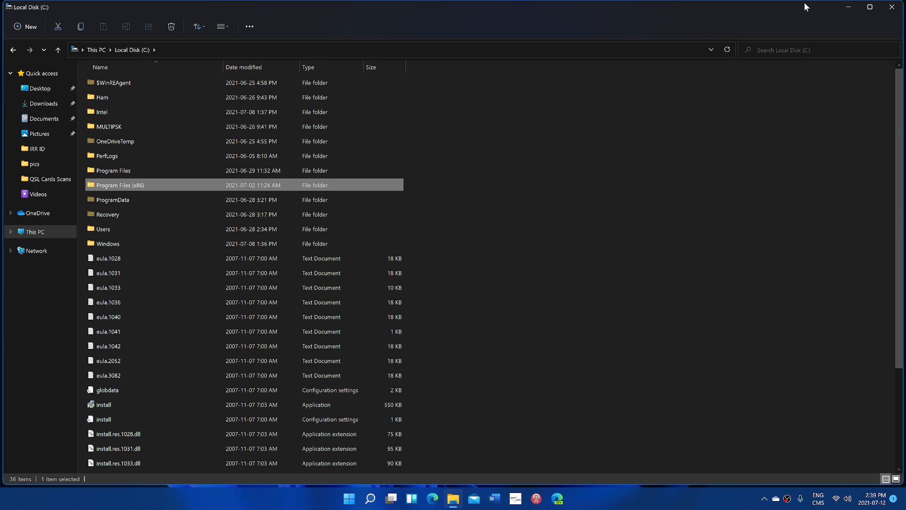